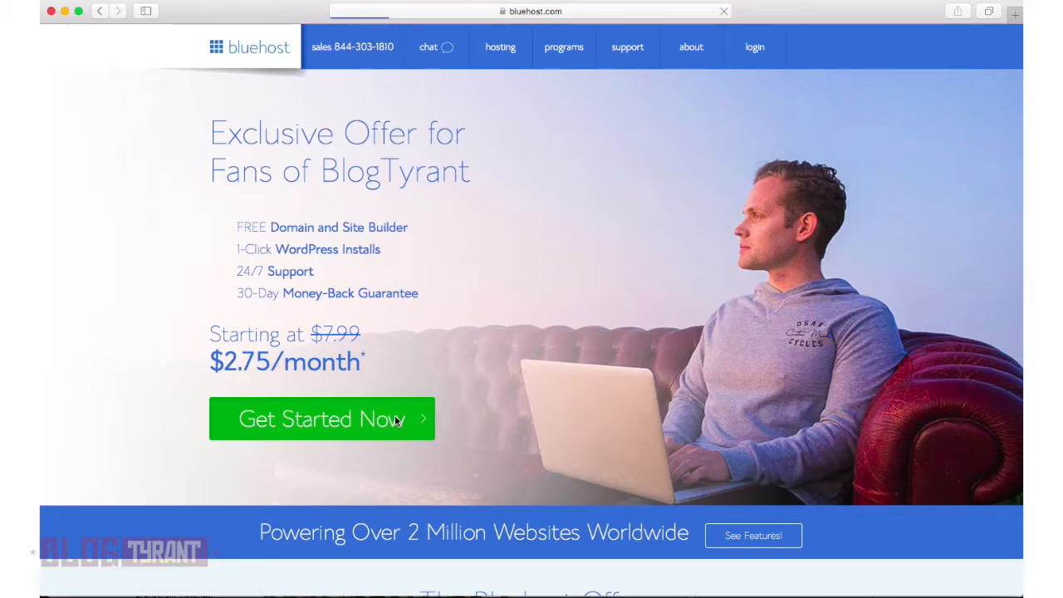
Start signing up from the homepage and select the basic hosting plan.
{"action": "left_click", "coordinate": [322, 419]}
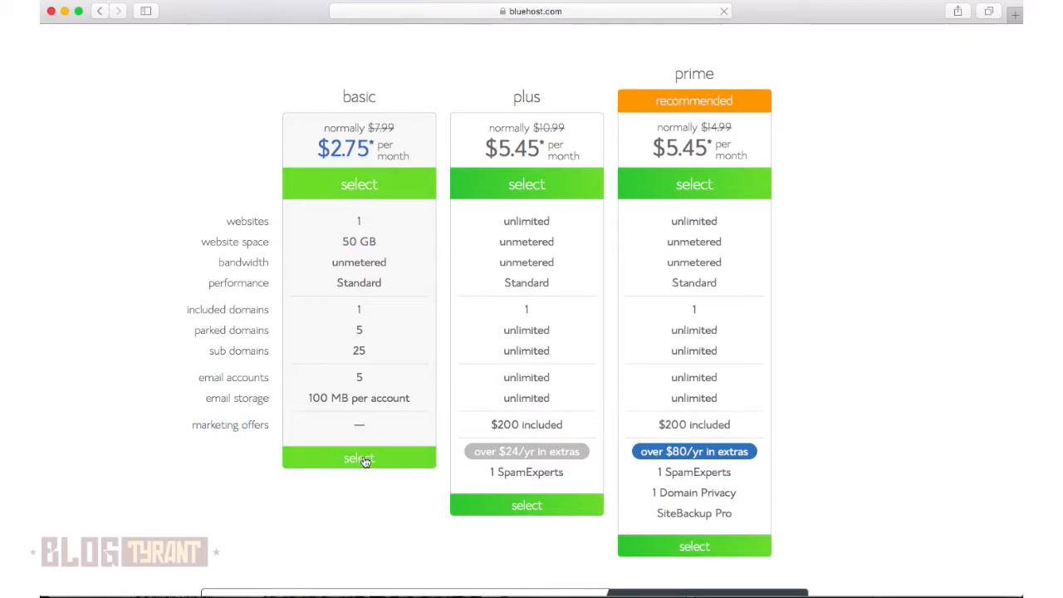
{"action": "left_click", "coordinate": [359, 459]}
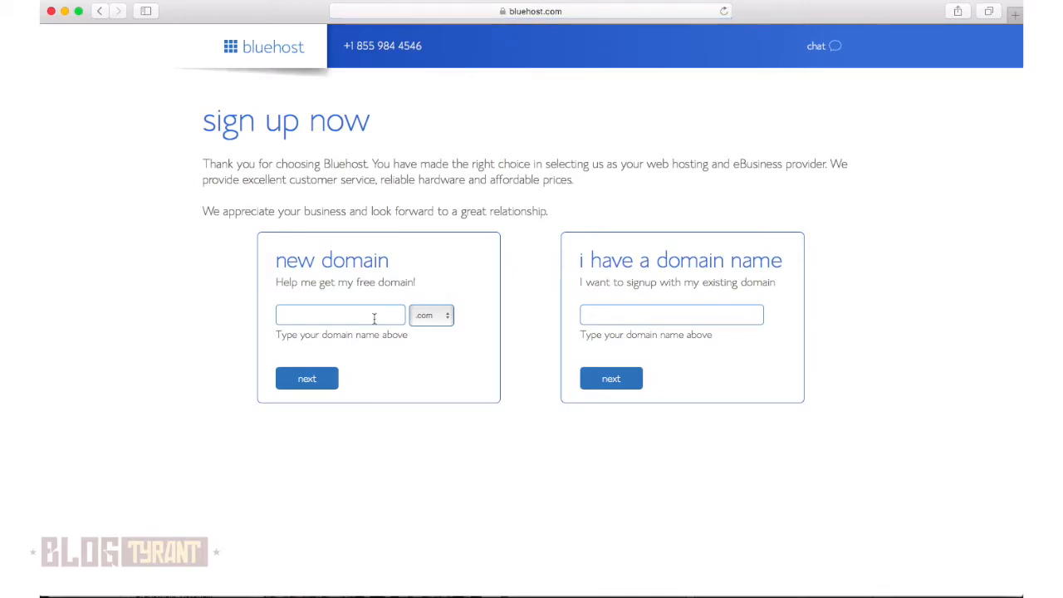
Enter blogtyranttutorials as the new .com domain and continue to account creation.
{"action": "type", "text": "blogty"}
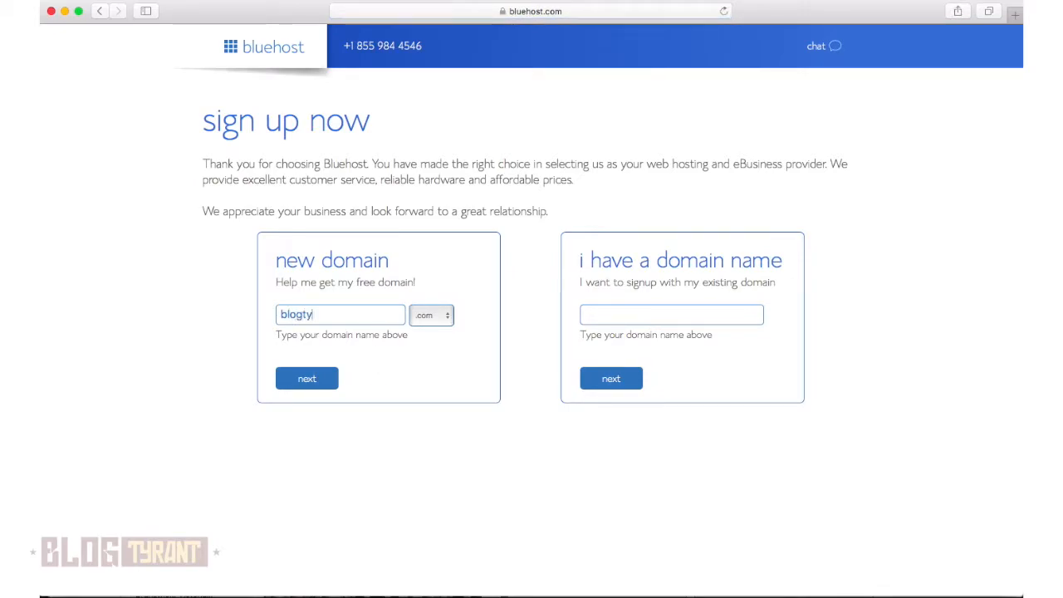
{"action": "type", "text": "ranttutoria"}
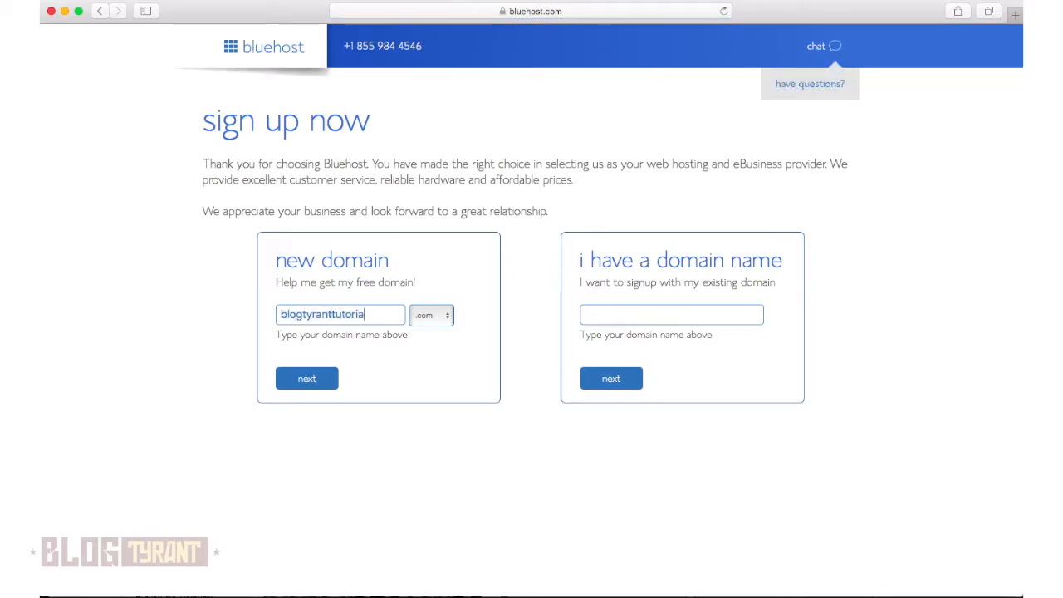
{"action": "left_click", "coordinate": [306, 379]}
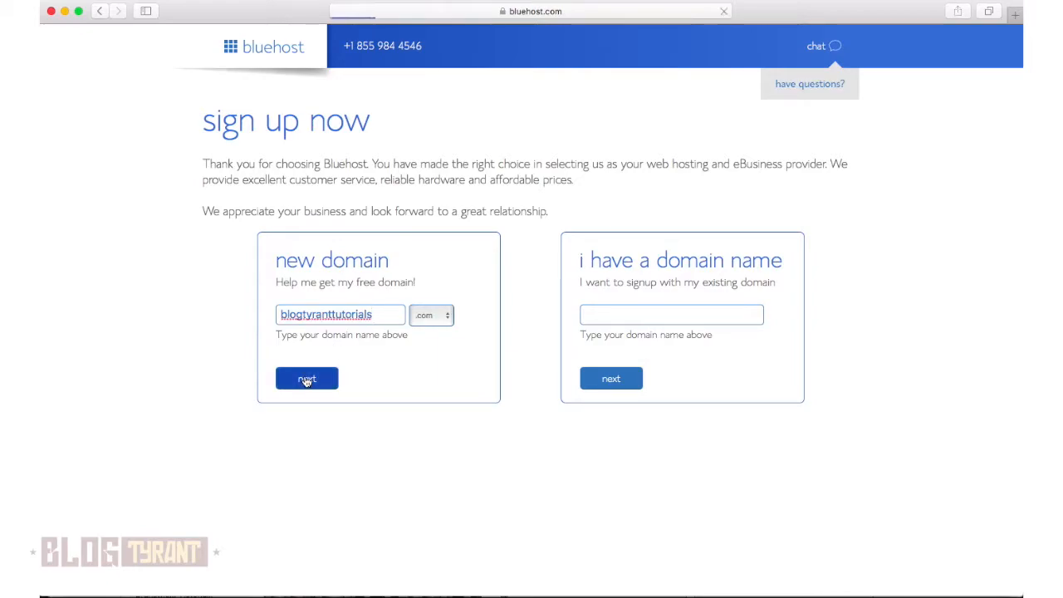
{"action": "left_click", "coordinate": [306, 379]}
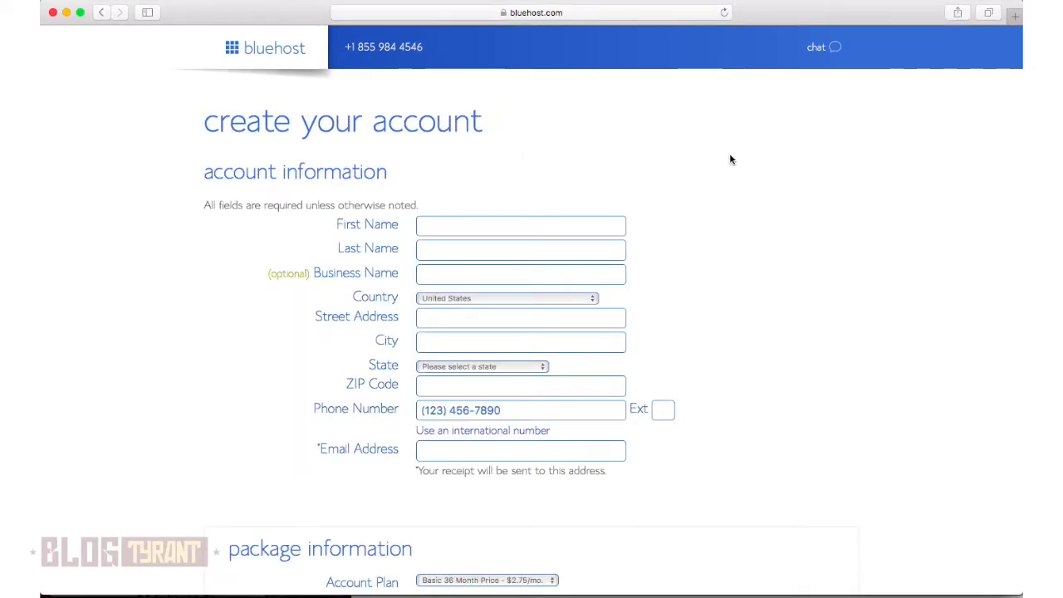
{"action": "left_click", "coordinate": [521, 226]}
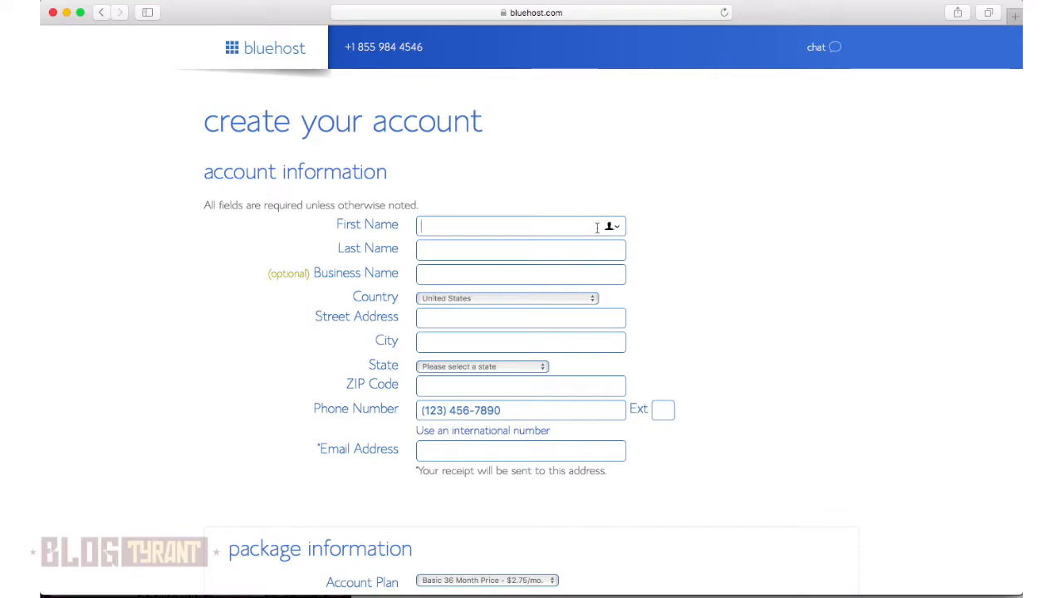
{"action": "type", "text": "Exampl"}
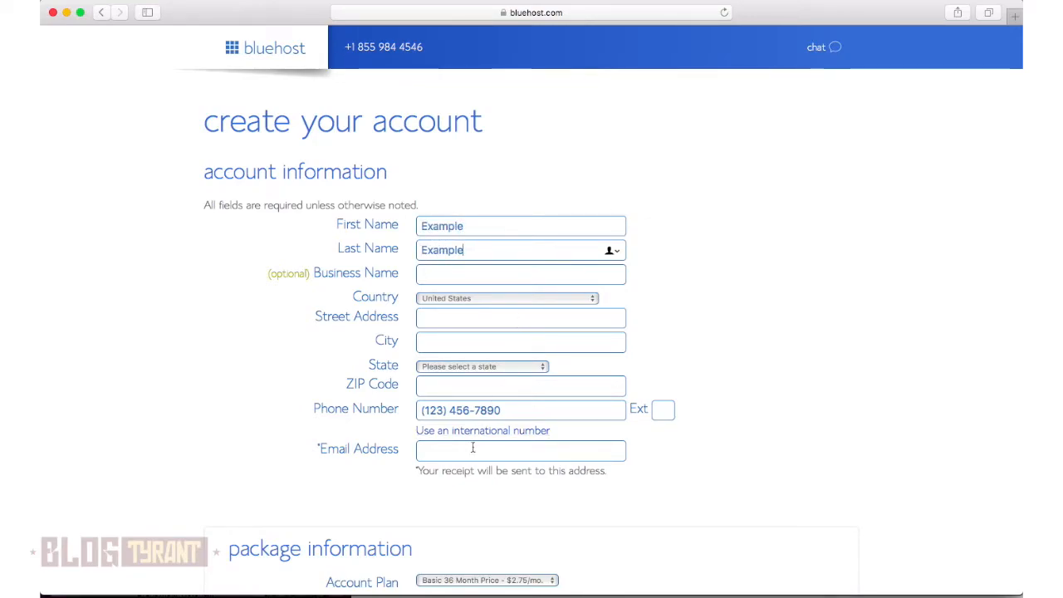
{"action": "type", "text": "example@example.co"}
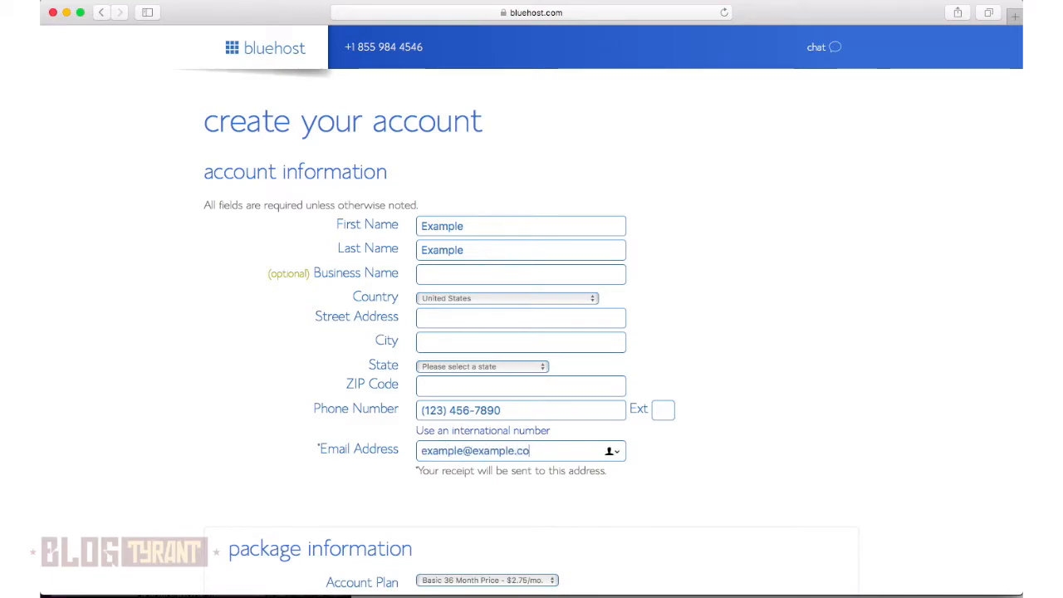
Review the package and payment details and submit the hosting order for blogtyranttutorials.com.
{"action": "scroll", "scroll_direction": "down", "scroll_amount": 3}
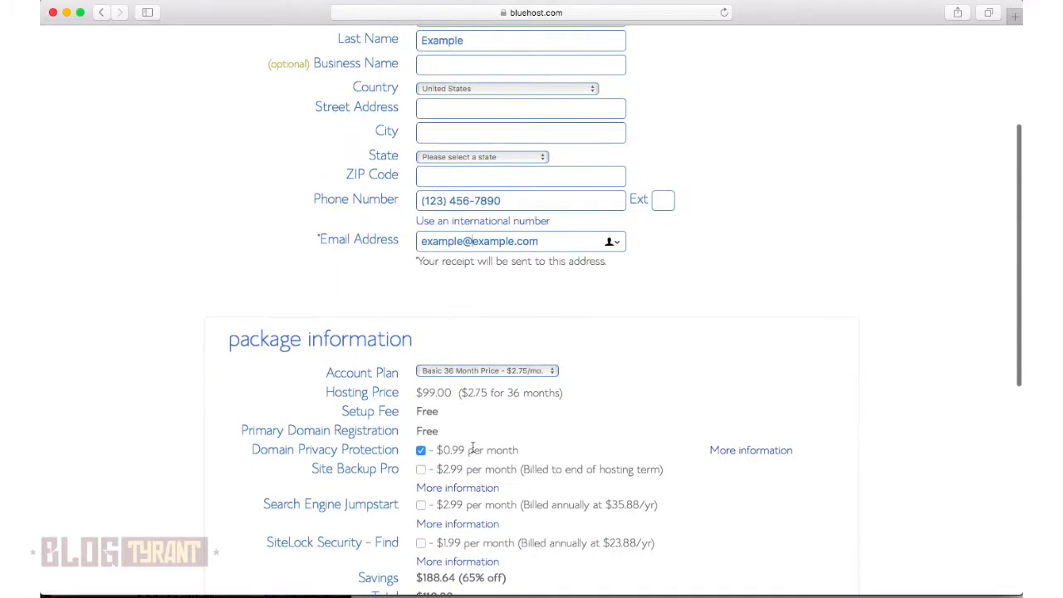
{"action": "scroll", "scroll_direction": "down", "scroll_amount": 3}
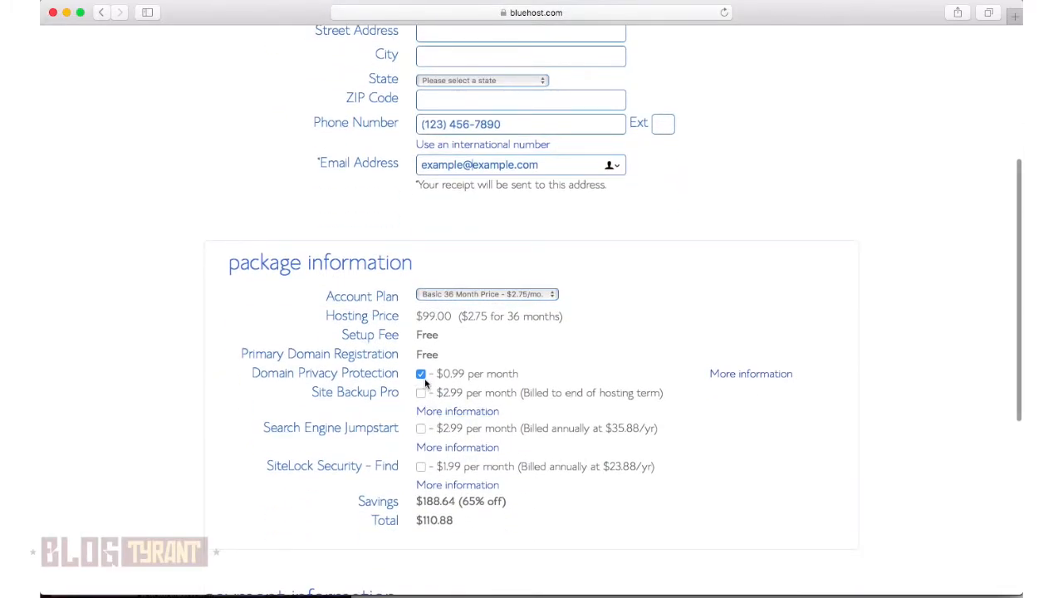
{"action": "mouse_move", "coordinate": [751, 372]}
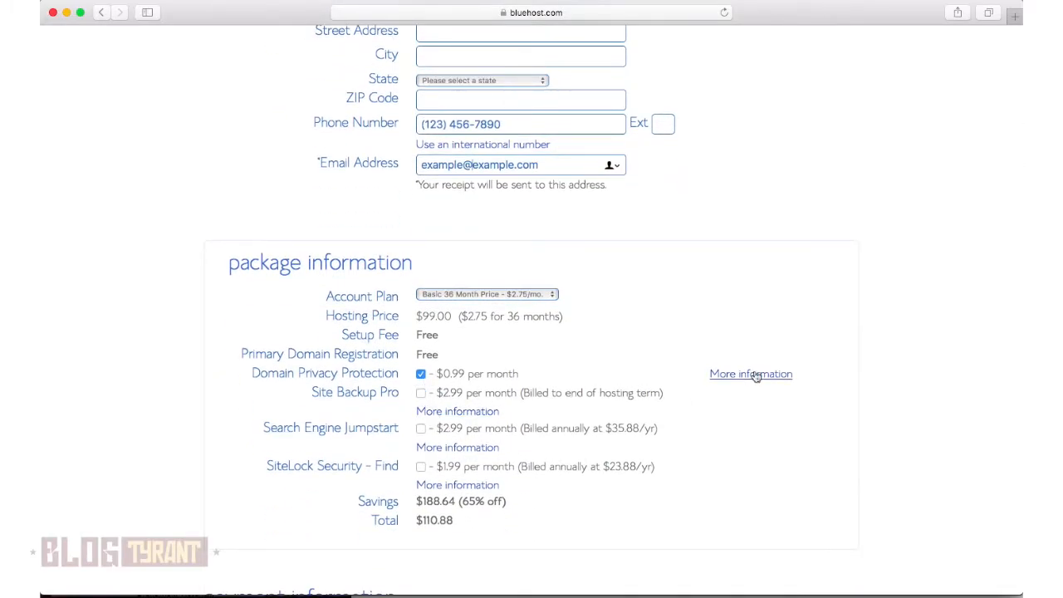
{"action": "scroll", "scroll_direction": "down", "scroll_amount": 3}
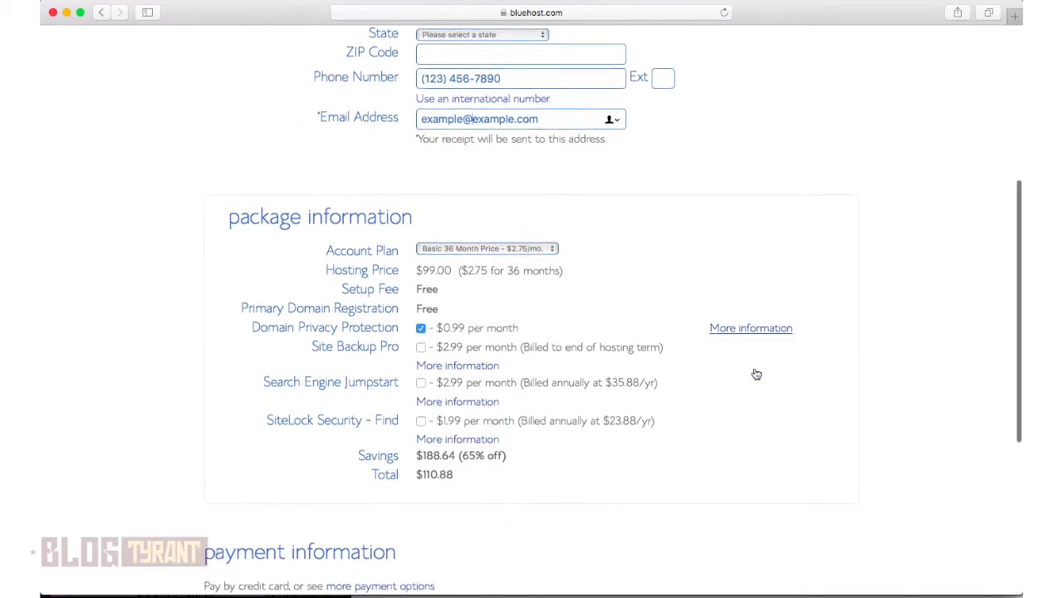
{"action": "scroll", "scroll_direction": "down", "scroll_amount": 3}
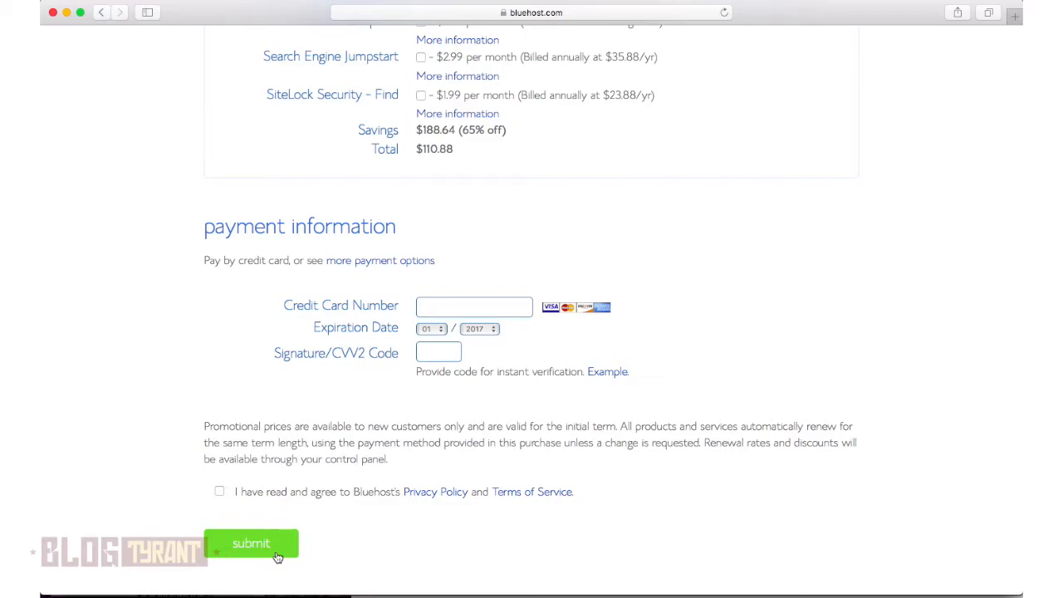
{"action": "left_click", "coordinate": [251, 543]}
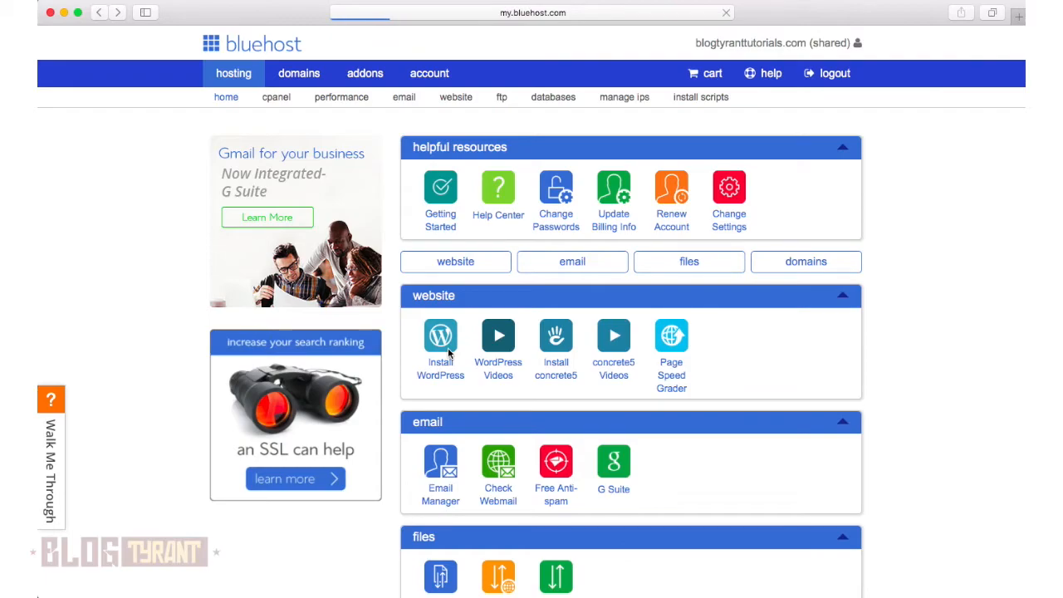
{"action": "left_click", "coordinate": [440, 344]}
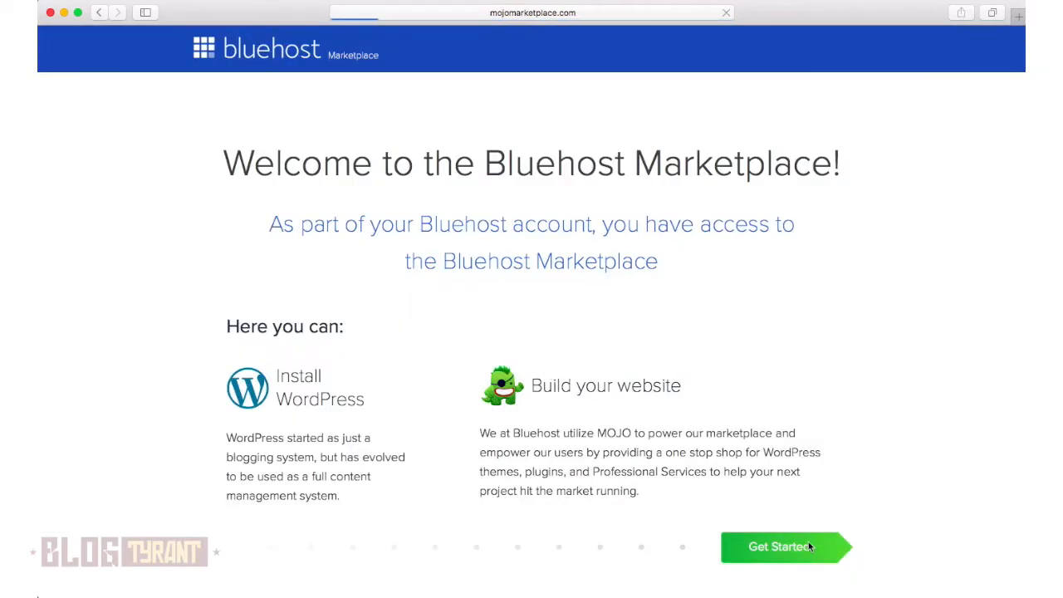
{"action": "left_click", "coordinate": [780, 547]}
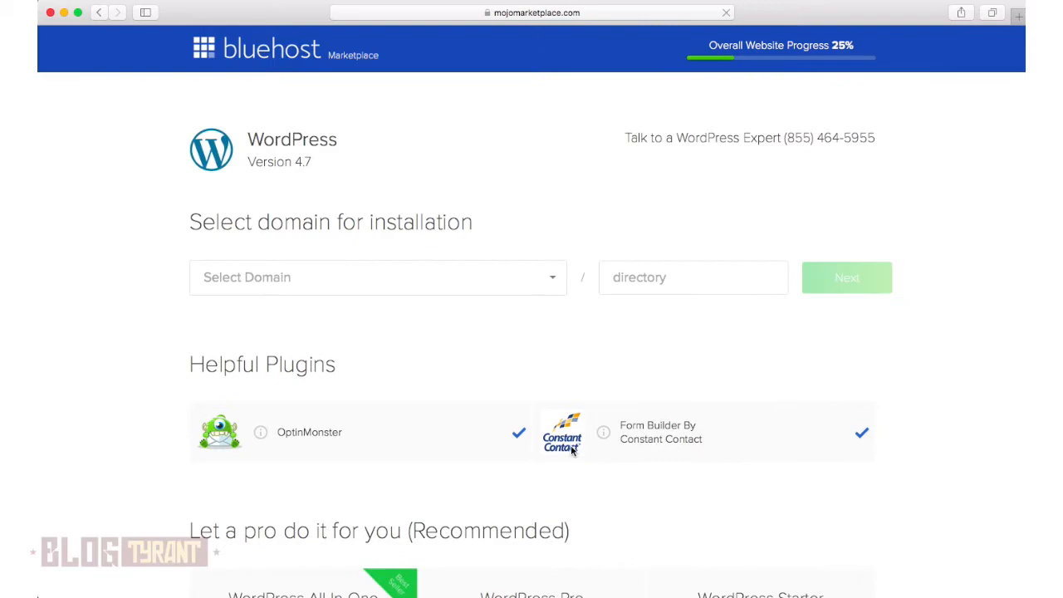
{"action": "left_click", "coordinate": [377, 277]}
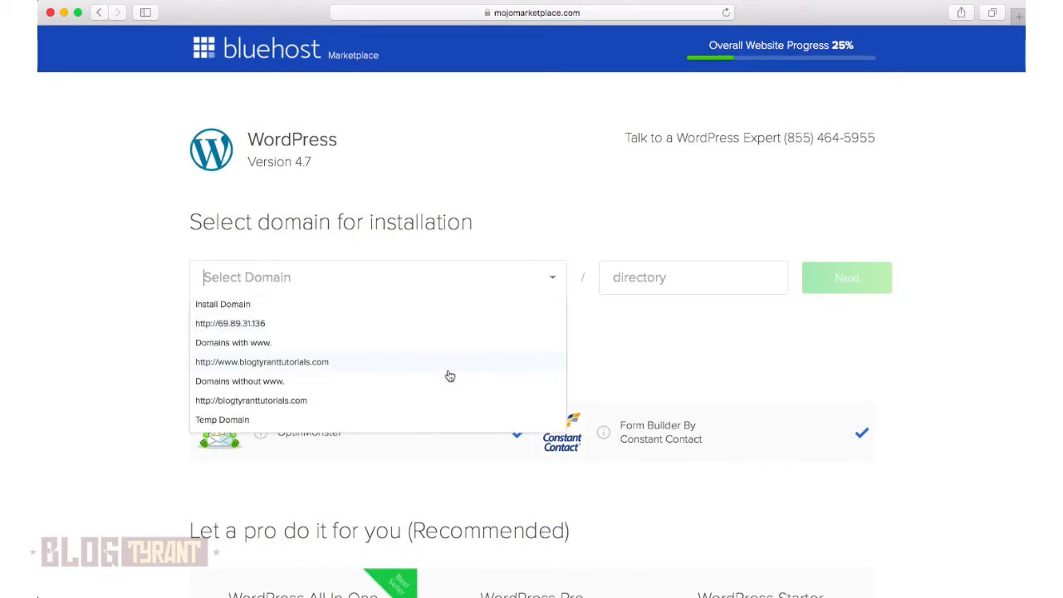
{"action": "left_click", "coordinate": [263, 362]}
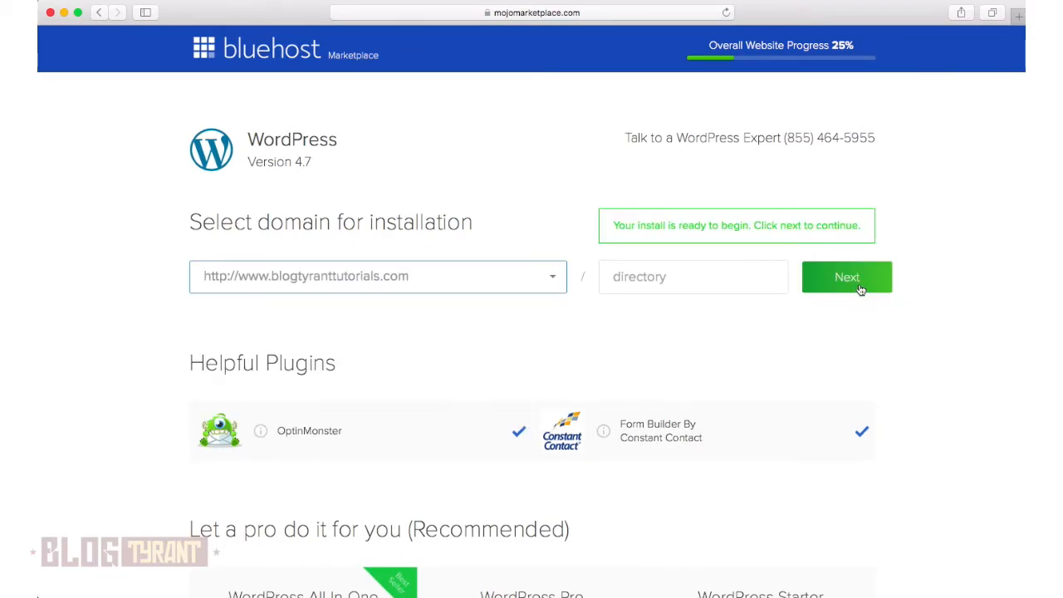
{"action": "left_click", "coordinate": [848, 276]}
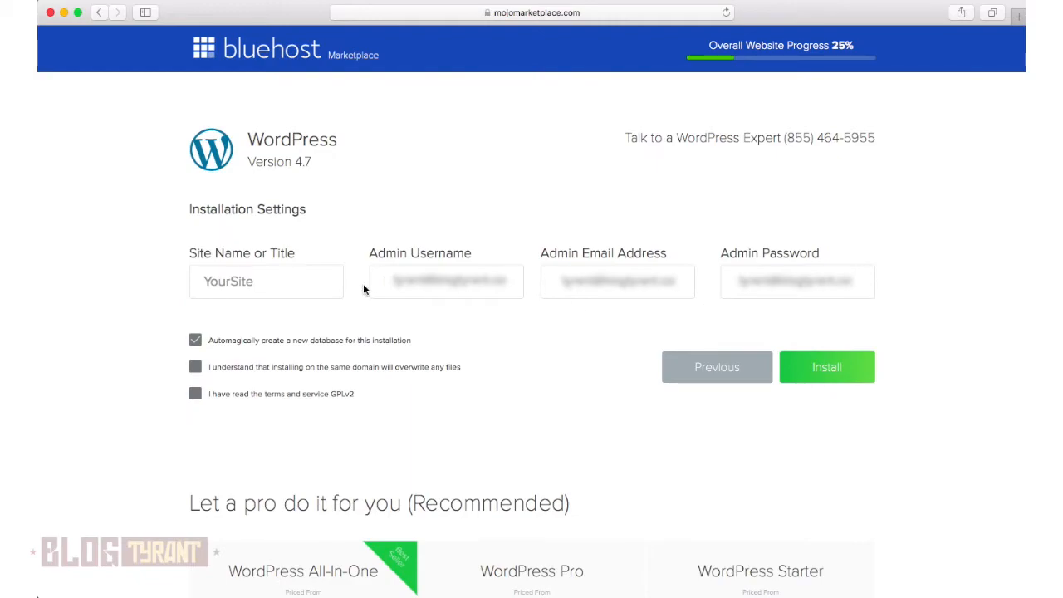
Title the site Blog Tyrant Tutorials, accept overwrite and GPL terms, and launch the install.
{"action": "type", "text": "Bl"}
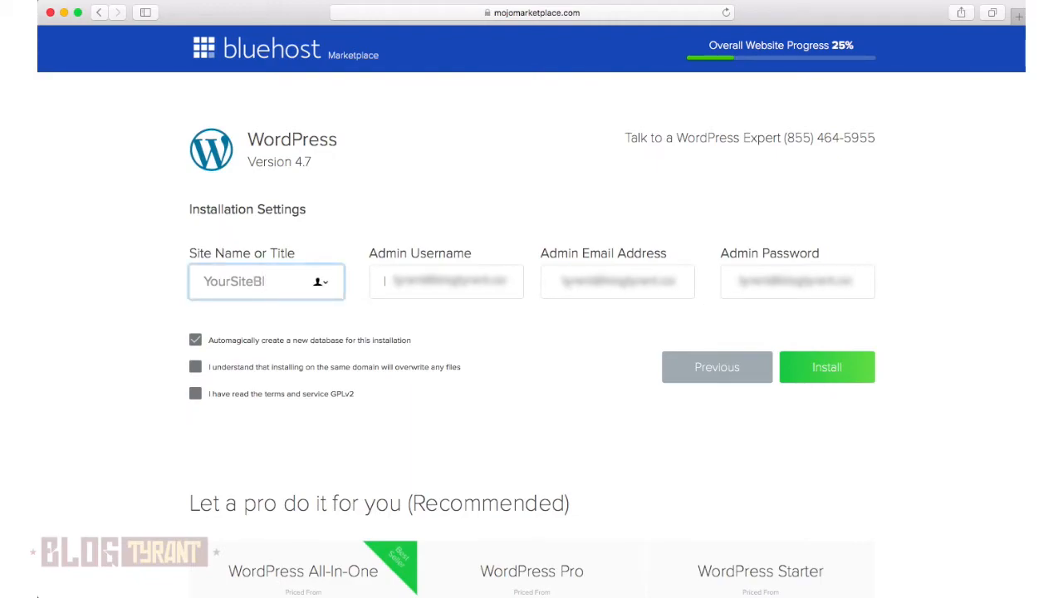
{"action": "type", "text": "Blog"}
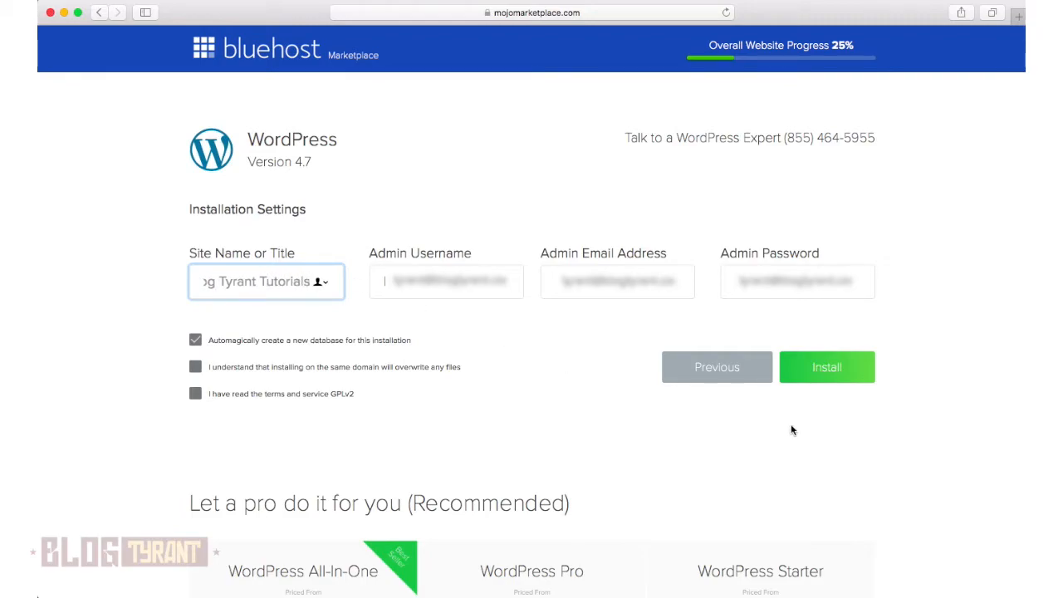
{"action": "left_click", "coordinate": [196, 394]}
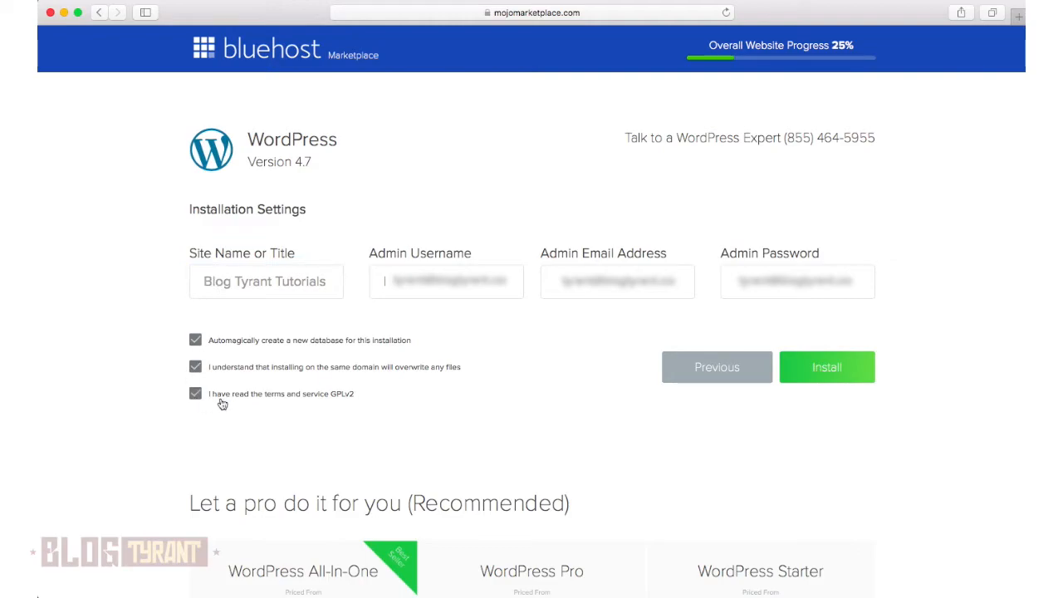
{"action": "left_click", "coordinate": [825, 367]}
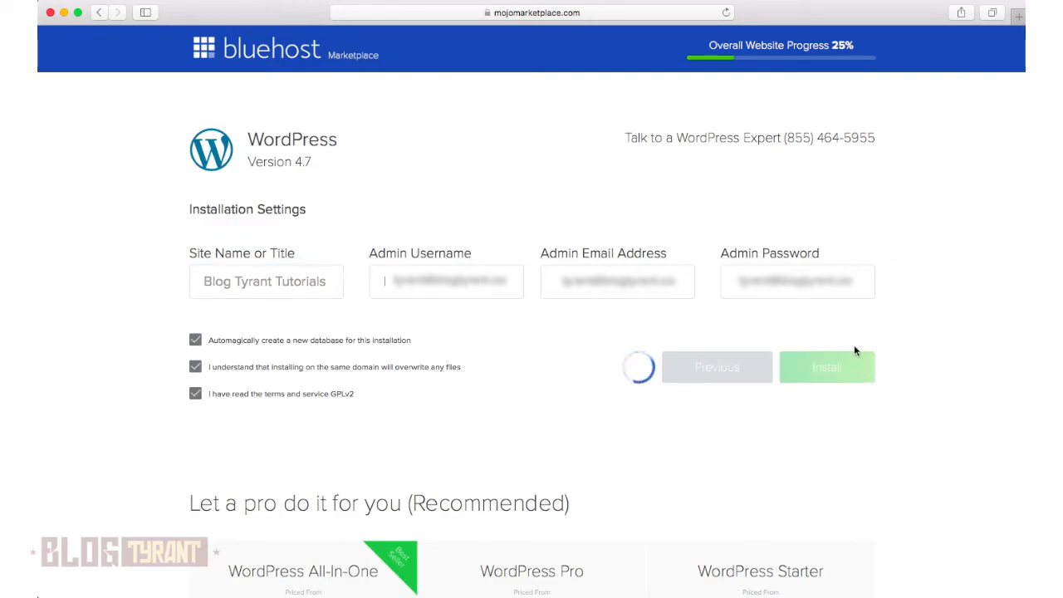
{"action": "left_click", "coordinate": [797, 281]}
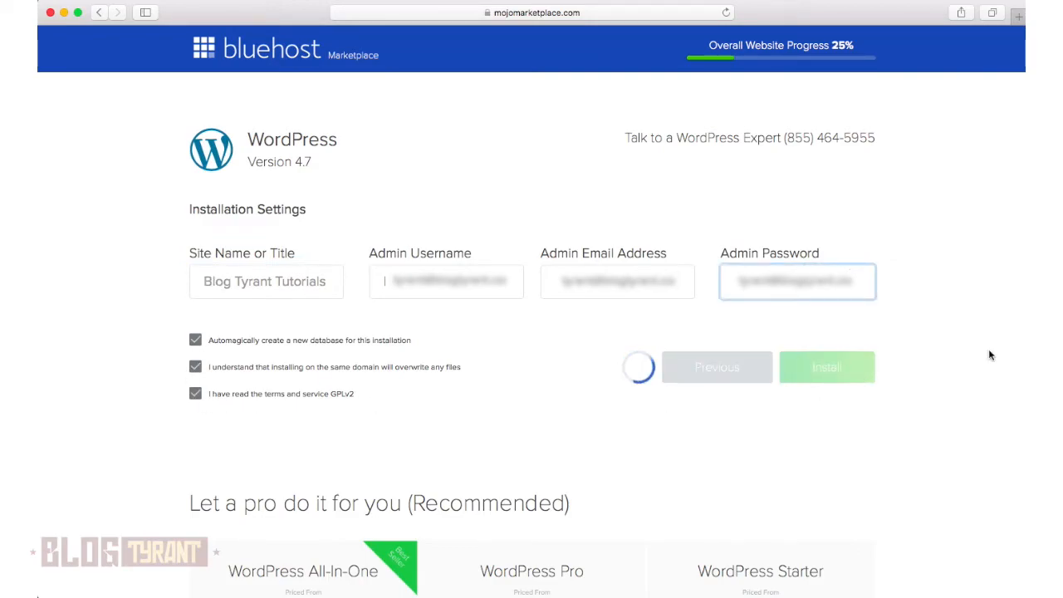
Go to the finished blogtyranttutorials.com site's wp-admin login page.
{"action": "left_click", "coordinate": [827, 367]}
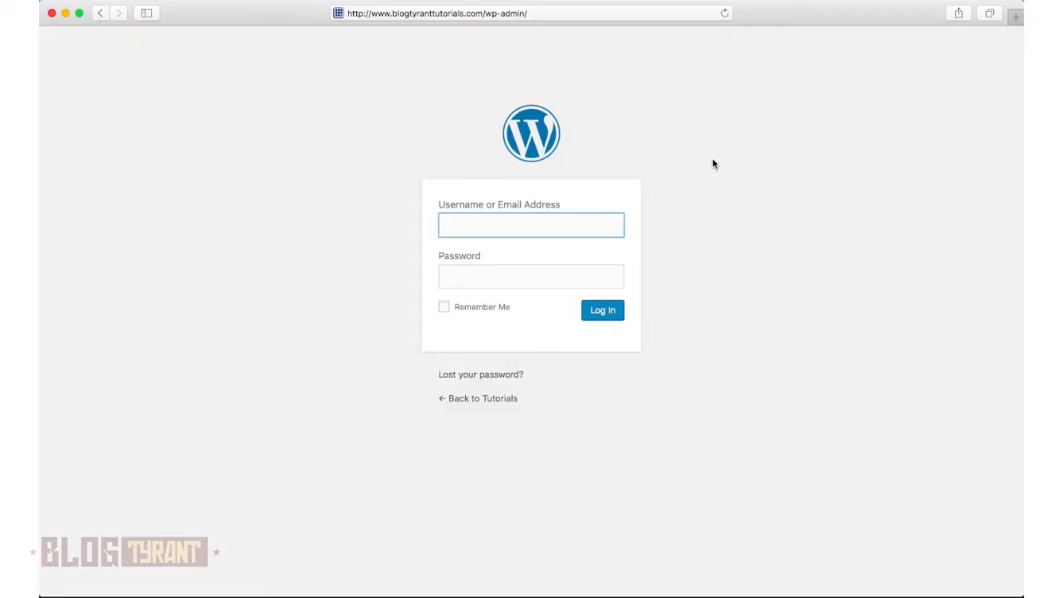
{"action": "mouse_move", "coordinate": [635, 113]}
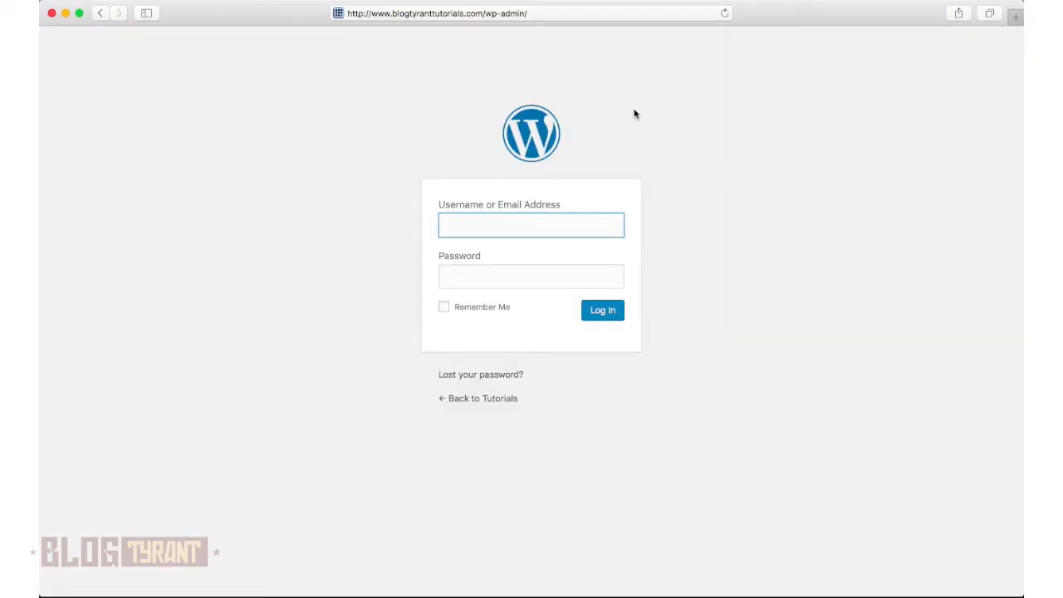
{"action": "mouse_move", "coordinate": [452, 40]}
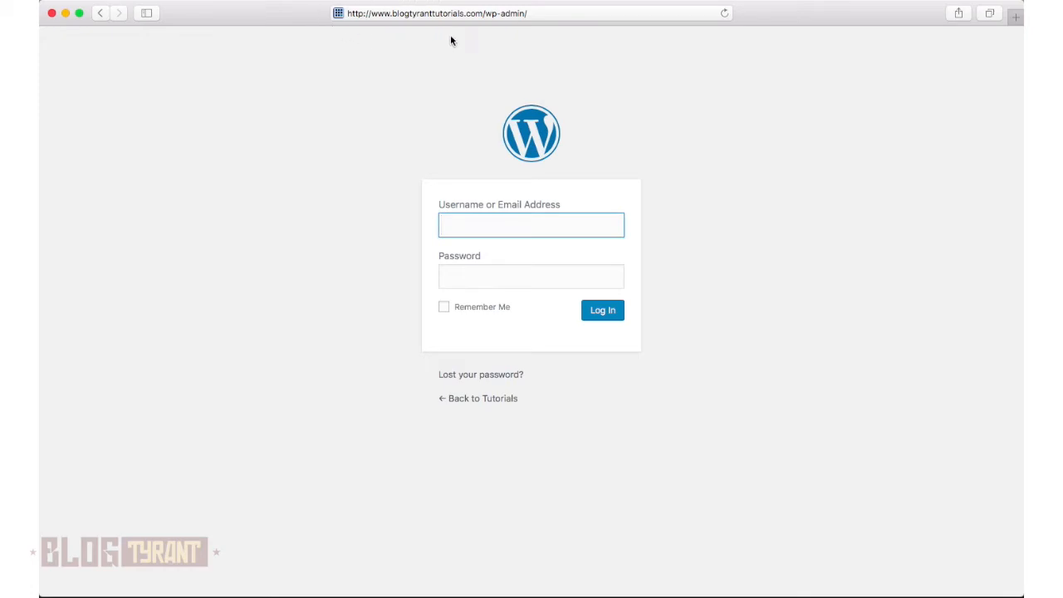
{"action": "mouse_move", "coordinate": [777, 233]}
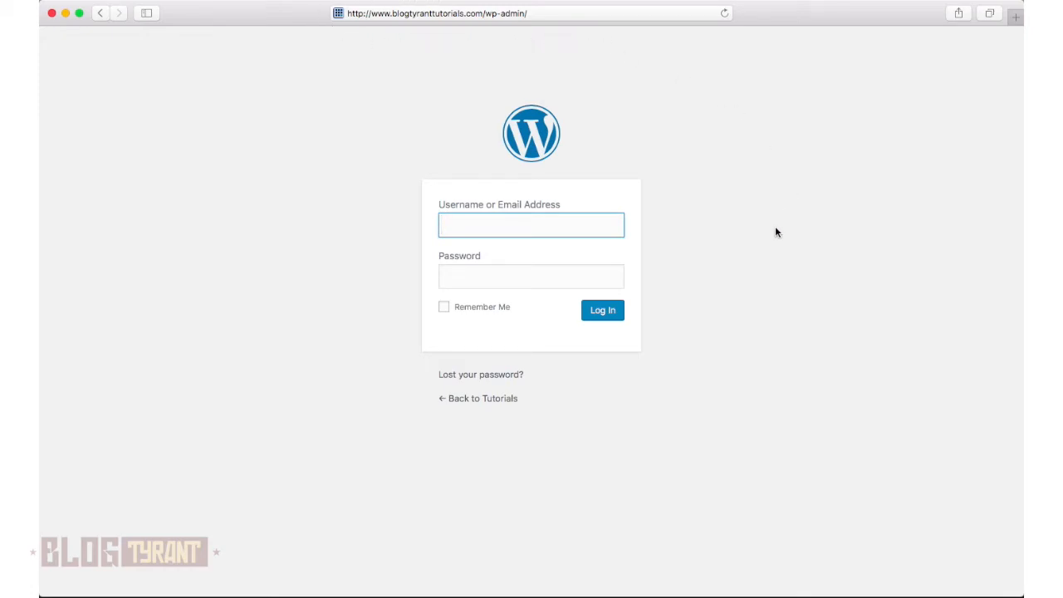
{"action": "mouse_move", "coordinate": [719, 259]}
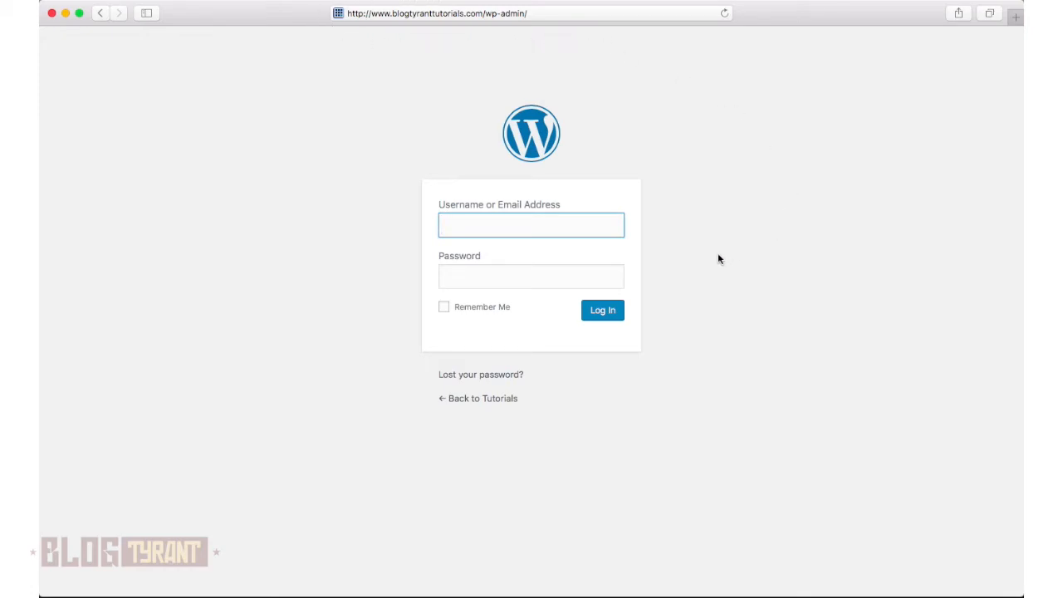